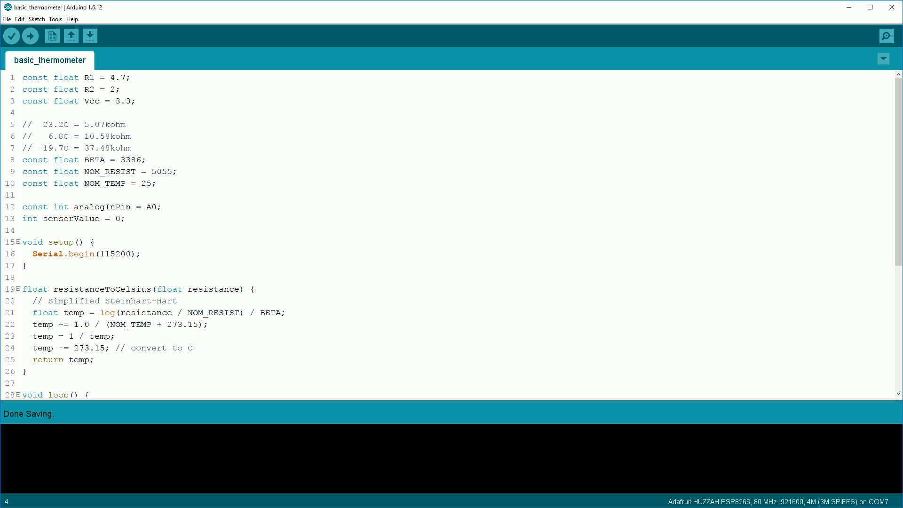
Highlight the divider constants R2 and Vcc 3.3, then the analogRead voltage line in the sketch.
{"action": "left_click_drag", "start_coordinate": [22, 77], "coordinate": [136, 101]}
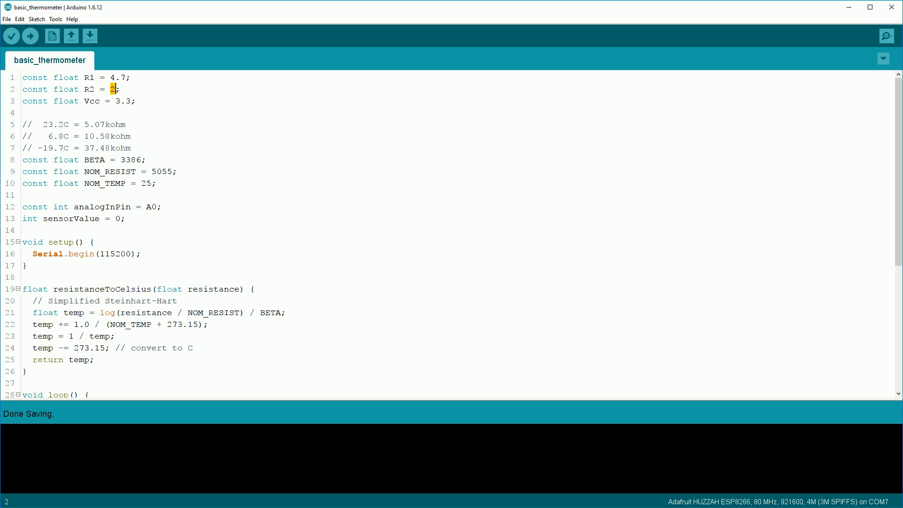
{"action": "double_click", "coordinate": [124, 101]}
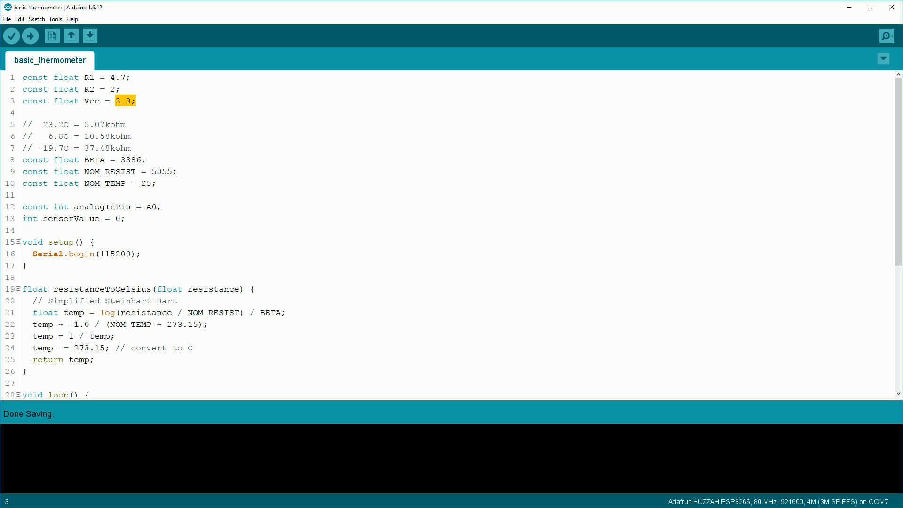
{"action": "left_click", "coordinate": [136, 101]}
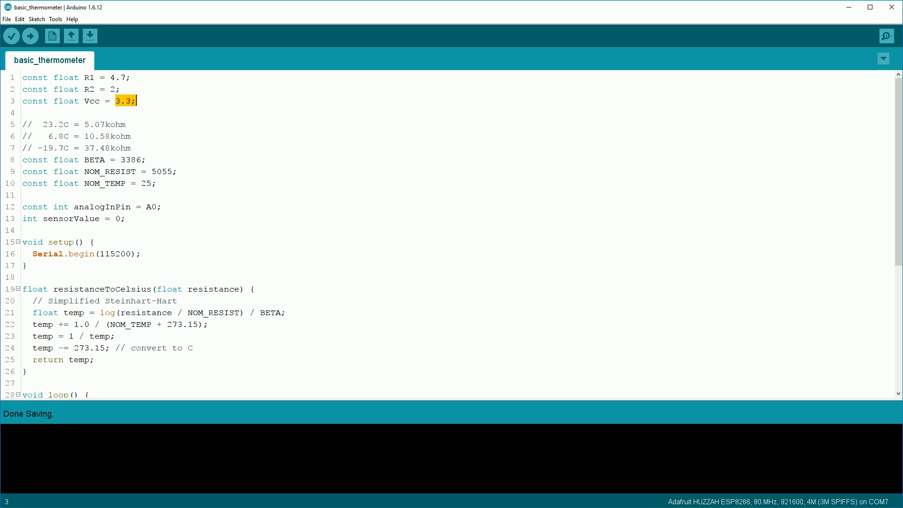
{"action": "scroll", "scroll_direction": "down", "scroll_amount": 3}
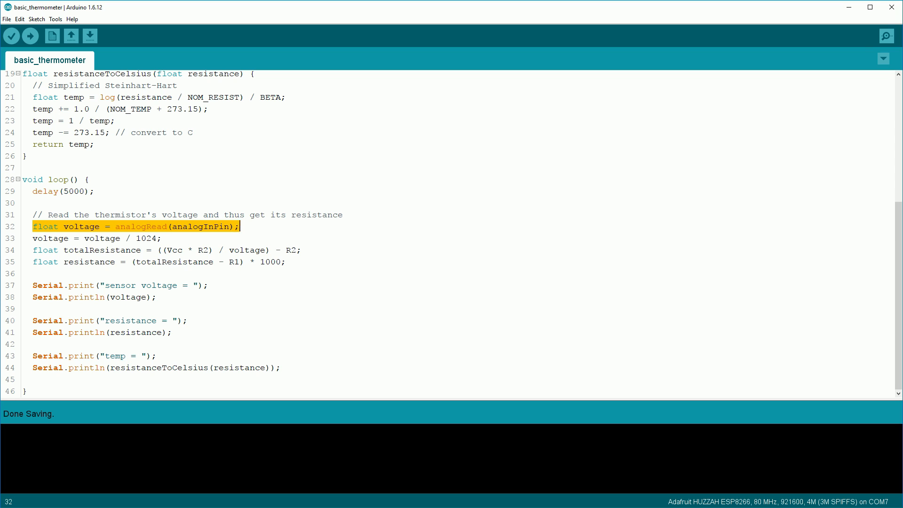
{"action": "key", "text": "Down"}
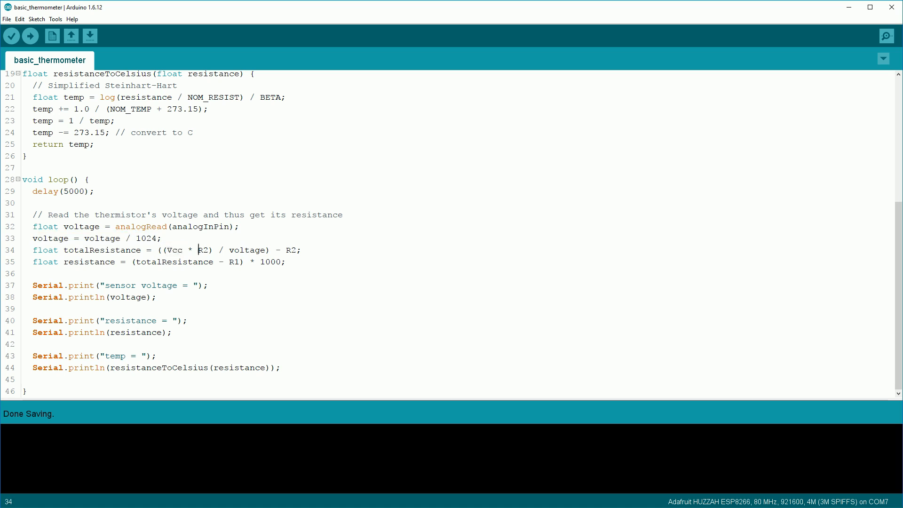
Highlight the voltage term in the totalResistance formula and bring up the SRS Thermistor Calculator page.
{"action": "double_click", "coordinate": [248, 250]}
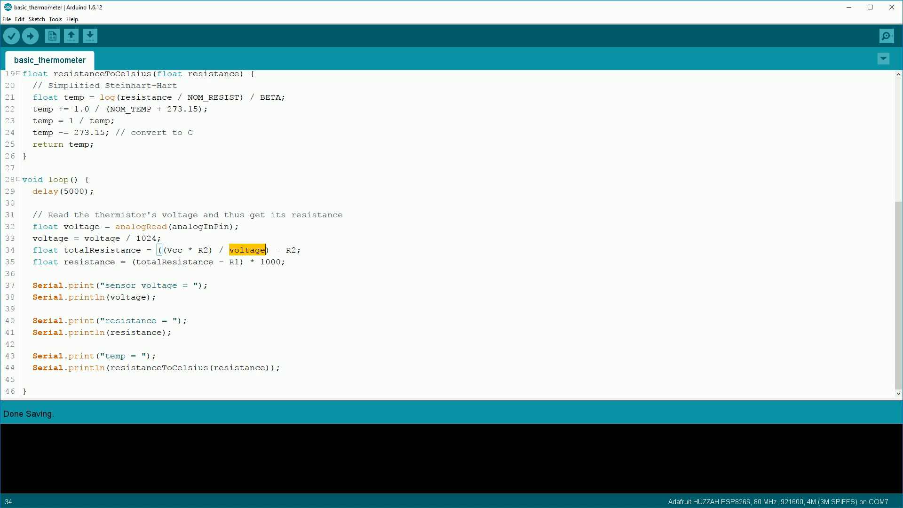
{"action": "left_click", "coordinate": [91, 250]}
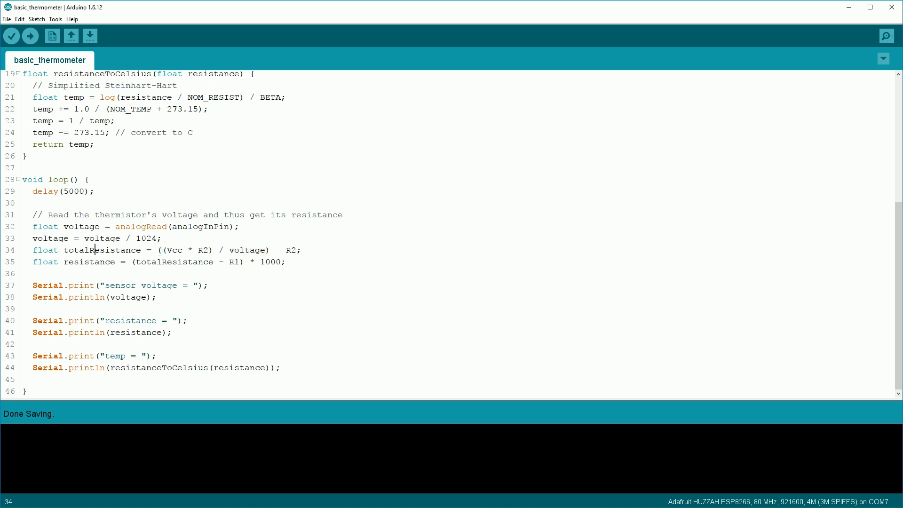
{"action": "double_click", "coordinate": [101, 250]}
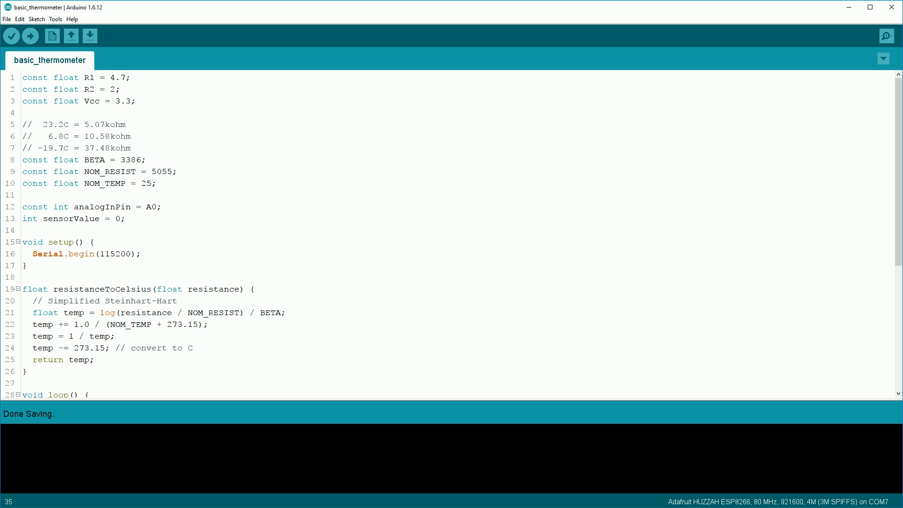
{"action": "left_click_drag", "start_coordinate": [82, 160], "coordinate": [147, 160]}
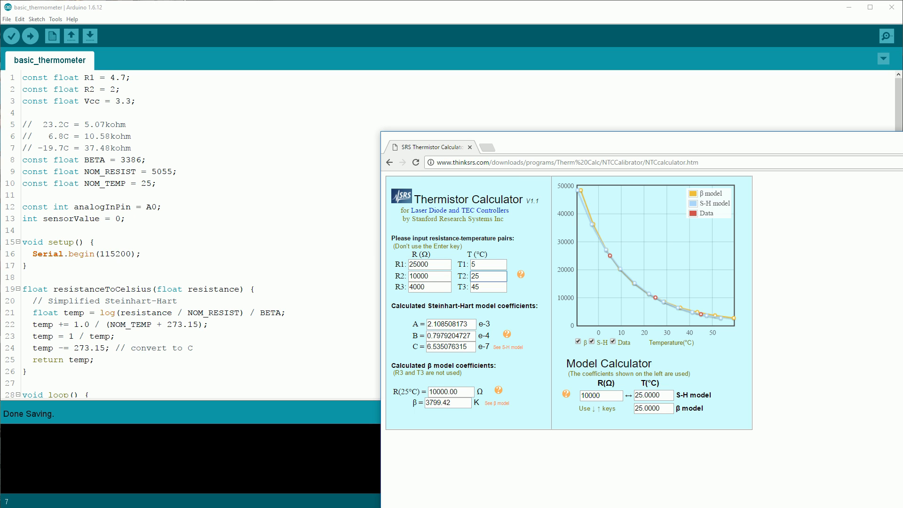
Select the calculator fields, then minimise the browser so the basic_thermometer sketch fills the screen.
{"action": "left_click", "coordinate": [451, 324]}
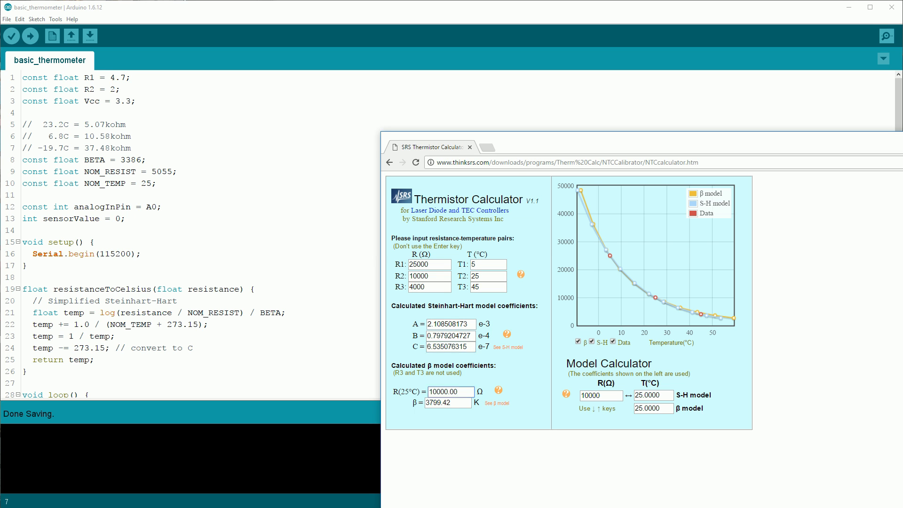
{"action": "triple_click", "coordinate": [448, 403]}
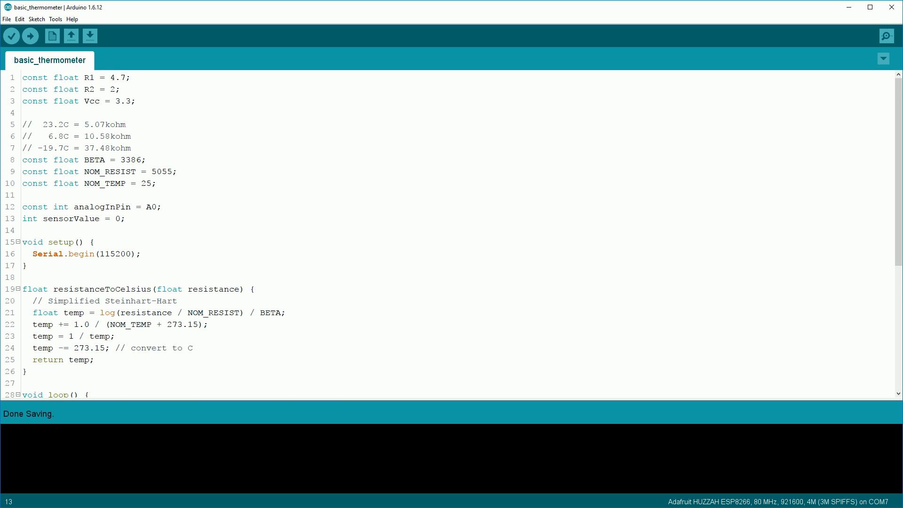
{"action": "scroll", "scroll_direction": "down", "scroll_amount": 3}
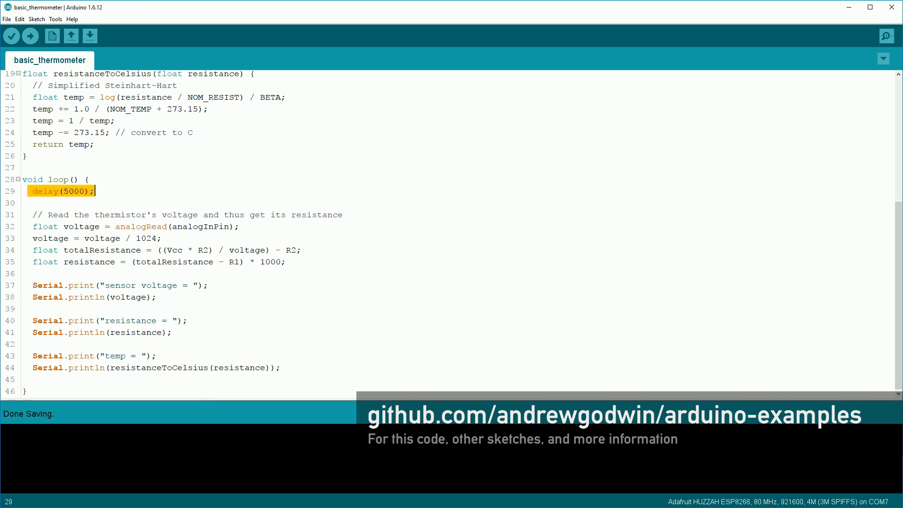
{"action": "double_click", "coordinate": [135, 332]}
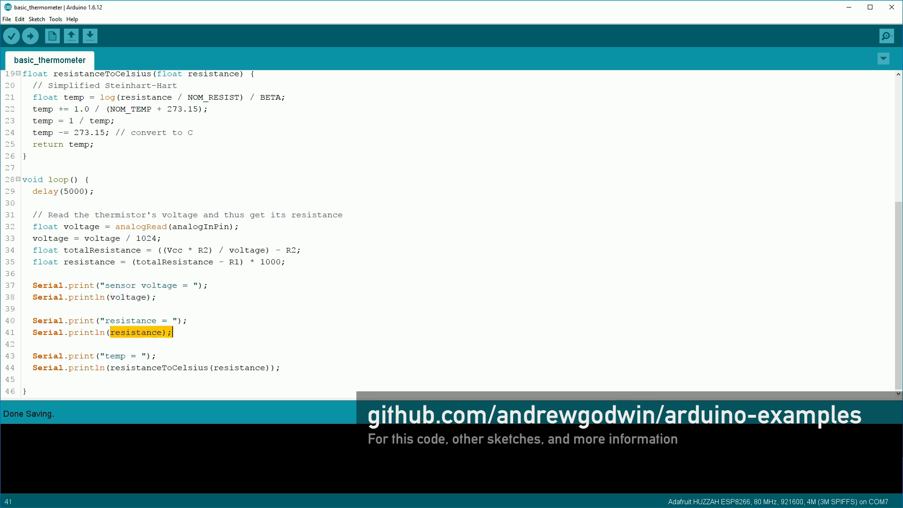